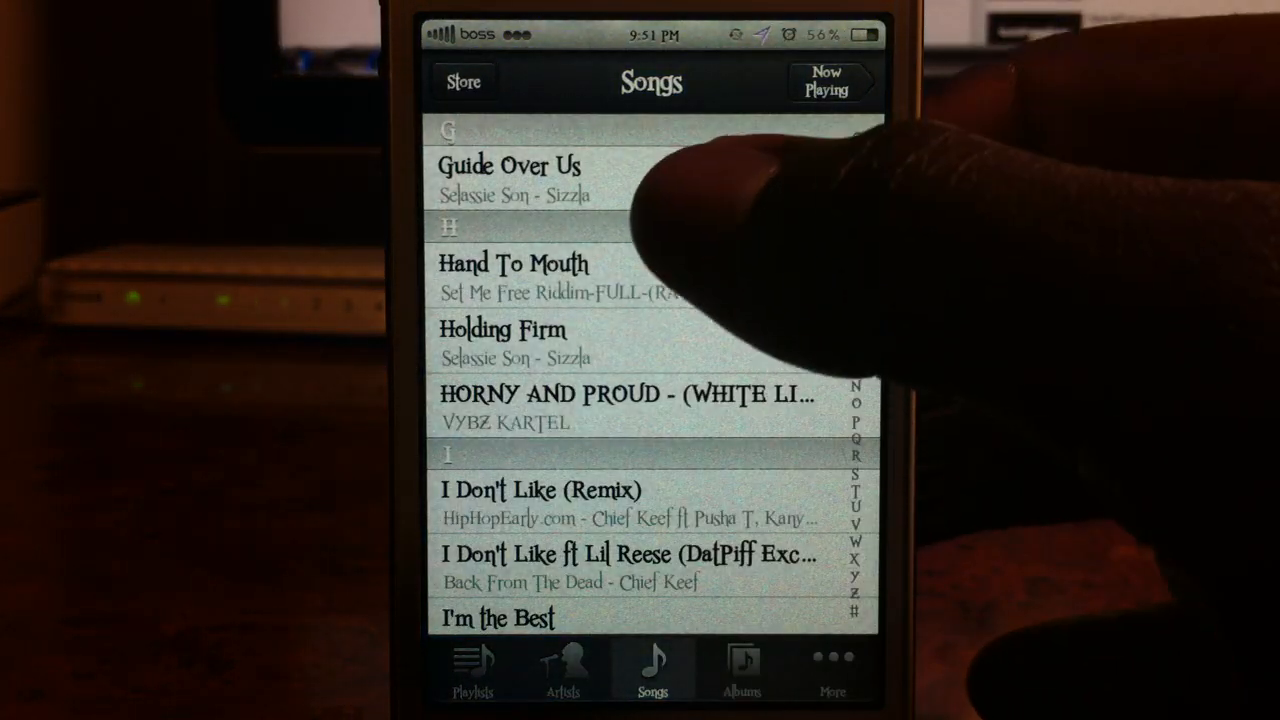
# Browse the themed Songs list in Music before launching Calculator showing 6.
pyautogui.click(508, 166)
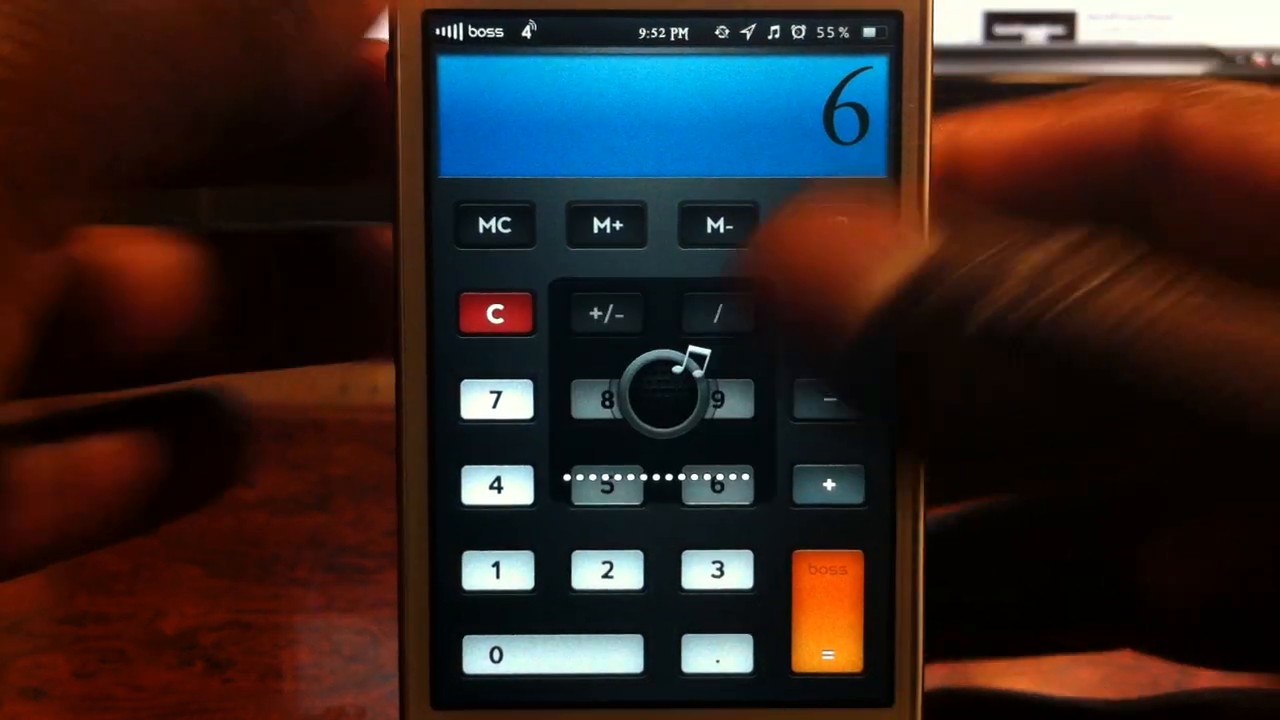
# Leave the Calculator, view Notes and the June 2012 Calendar month, and return home.
pyautogui.click(609, 400)
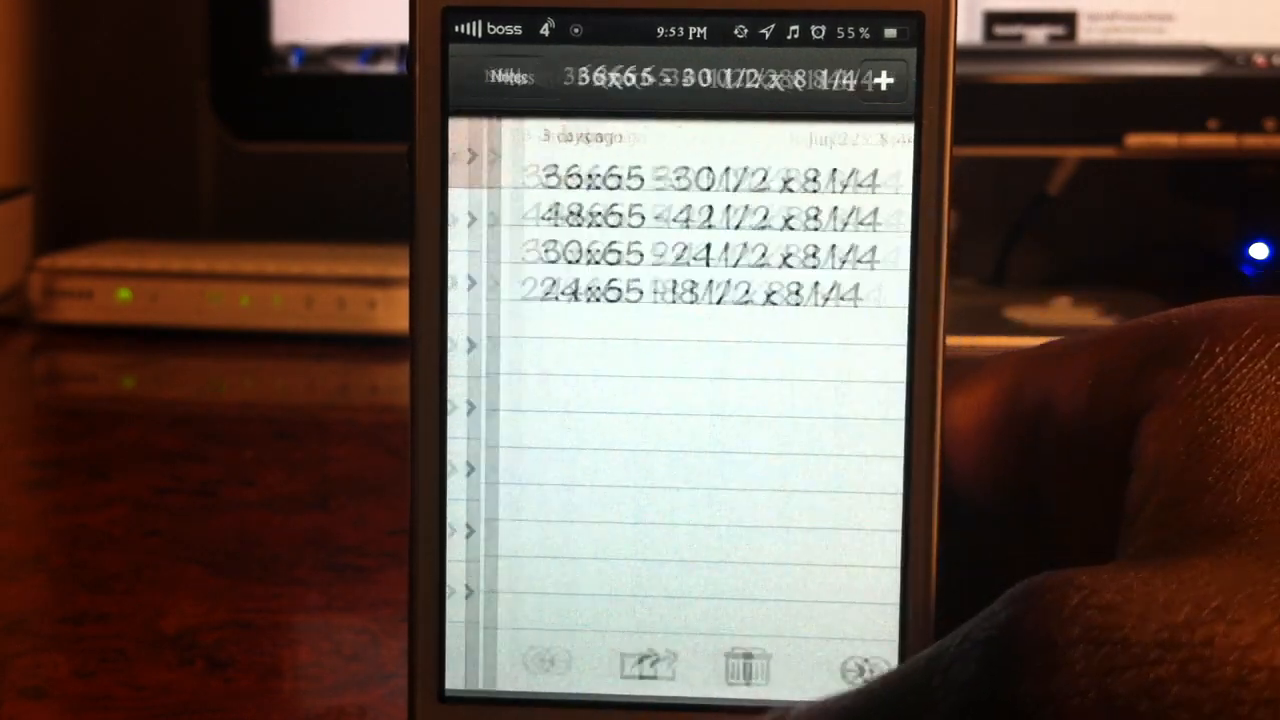
pyautogui.press('home')
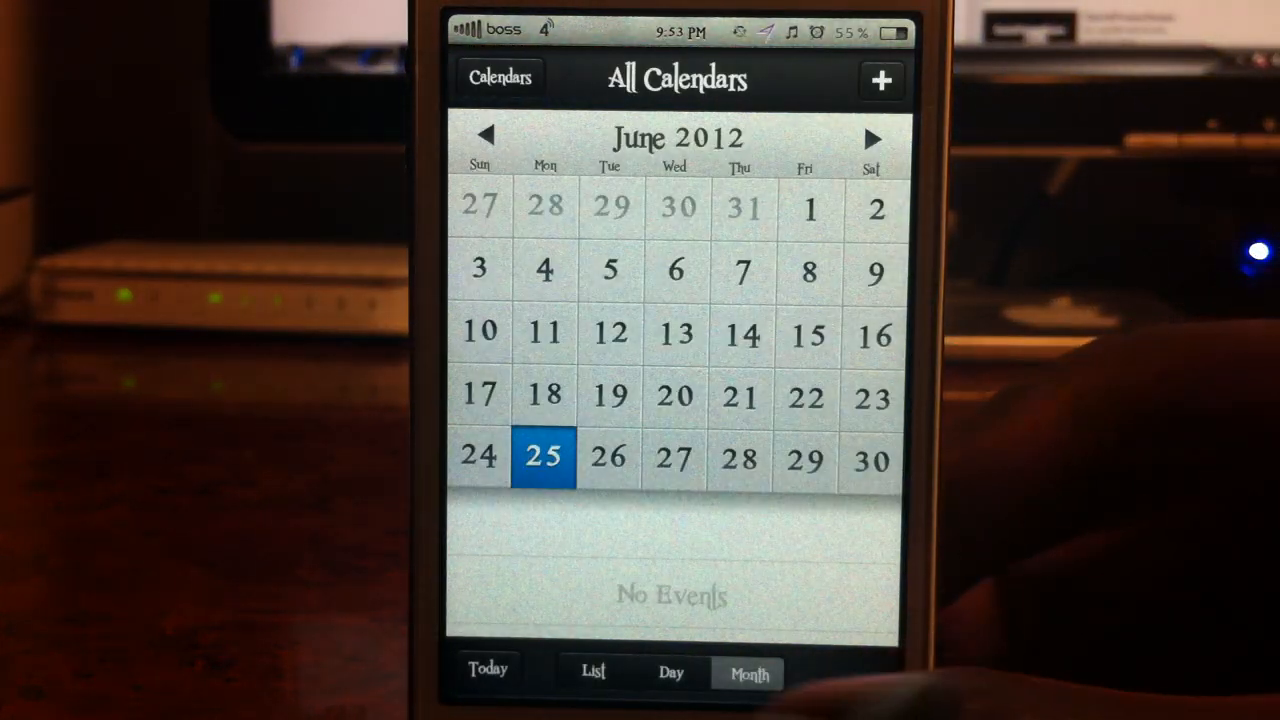
pyautogui.click(670, 670)
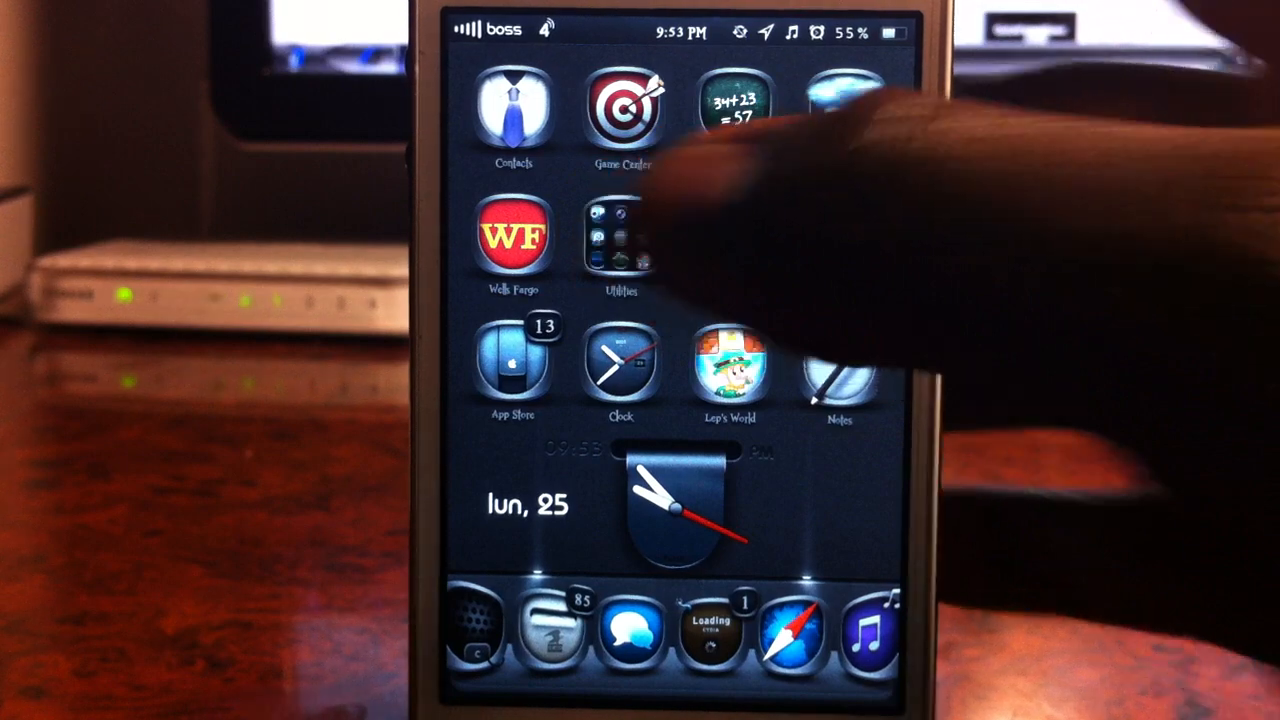
# View and close the themed Utilities folder, then launch Clock on its zeroed stopwatch.
pyautogui.click(620, 235)
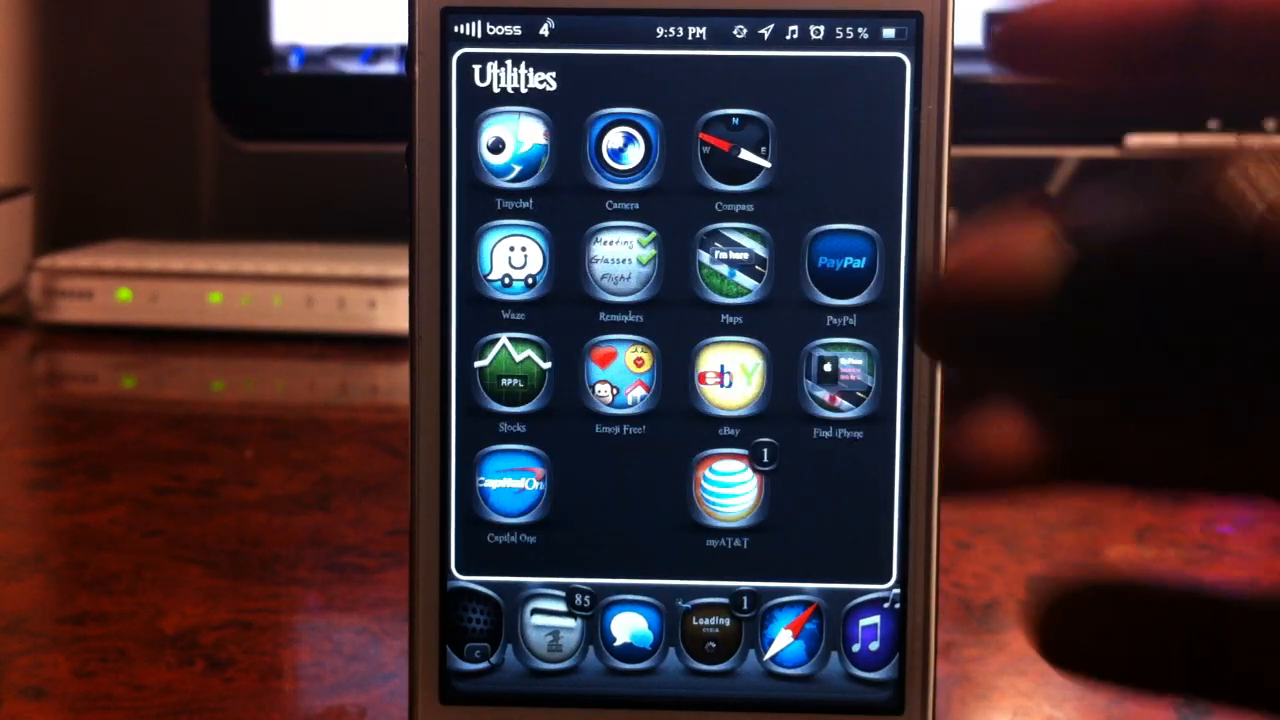
pyautogui.click(731, 150)
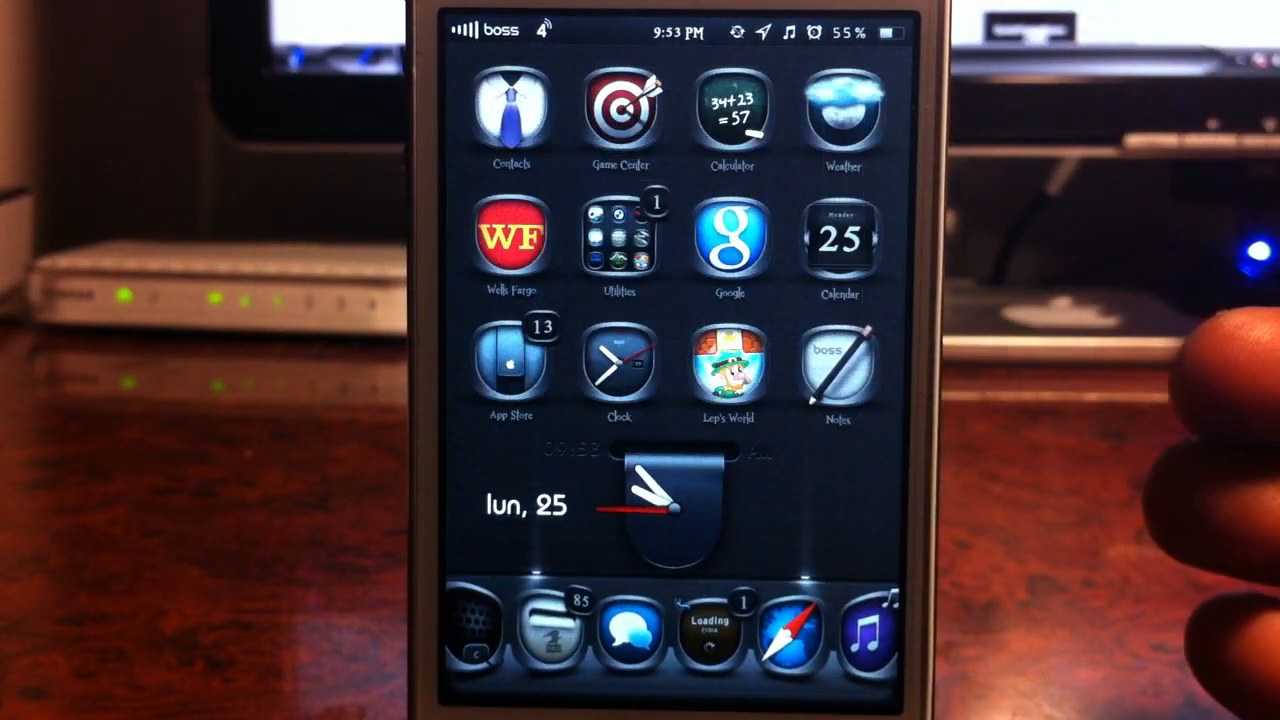
pyautogui.click(620, 365)
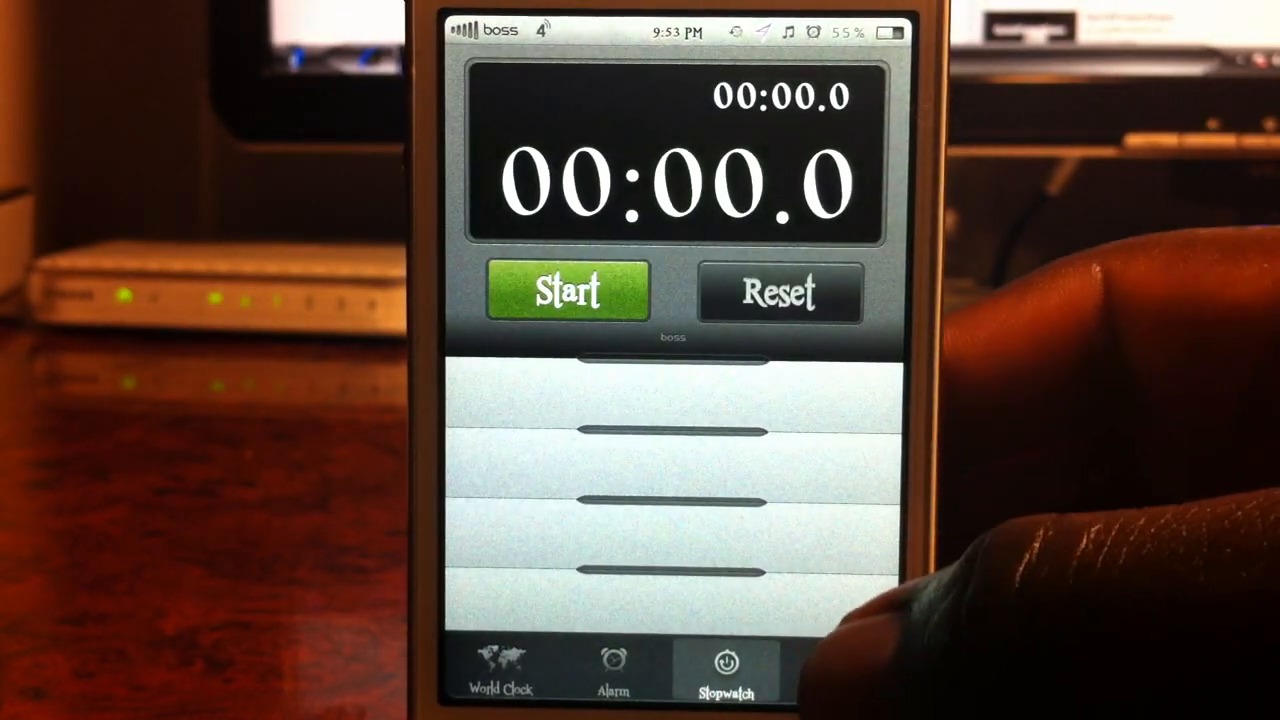
# Browse the World Clock cities and saved Alarms, then return home for Spotlight search.
pyautogui.click(499, 670)
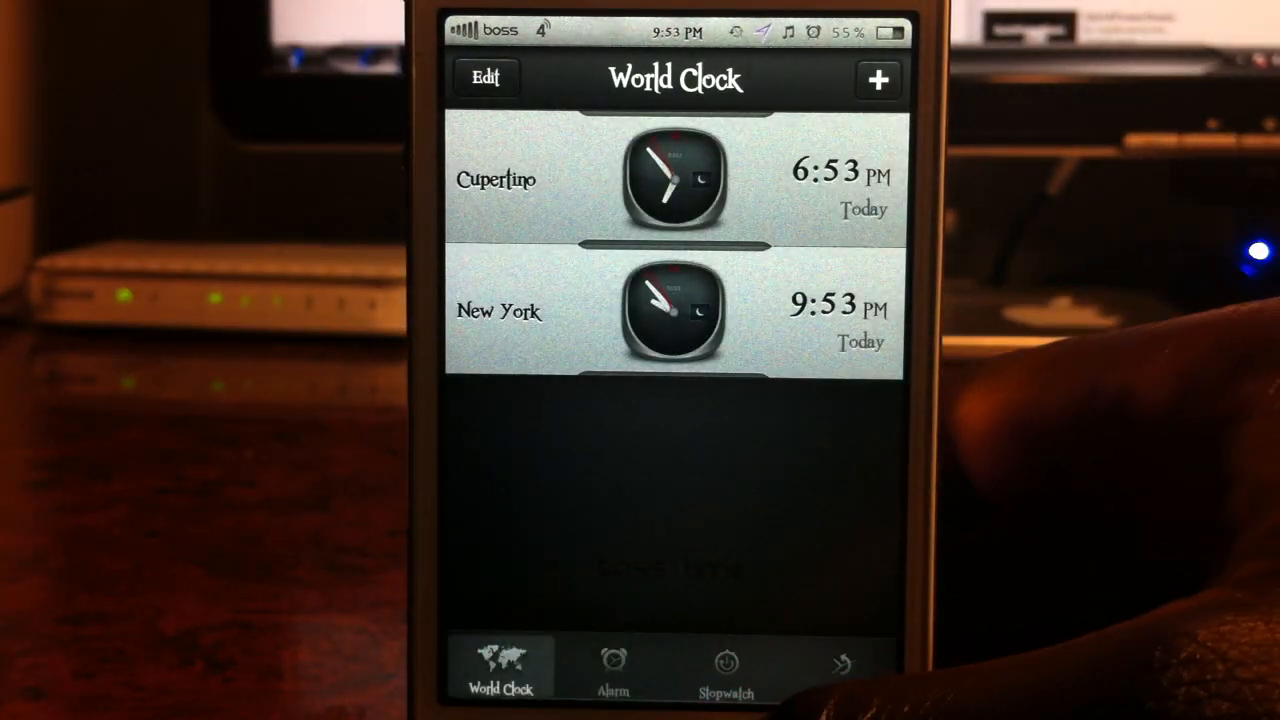
pyautogui.click(613, 665)
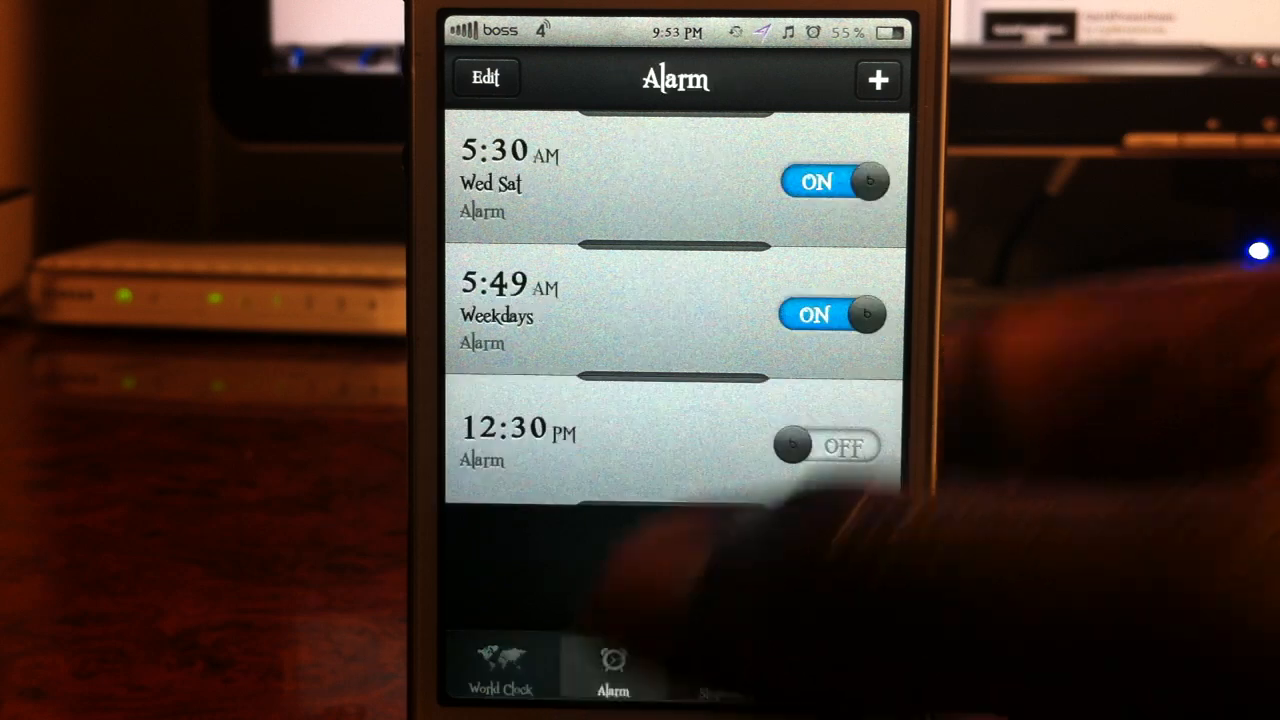
pyautogui.click(499, 665)
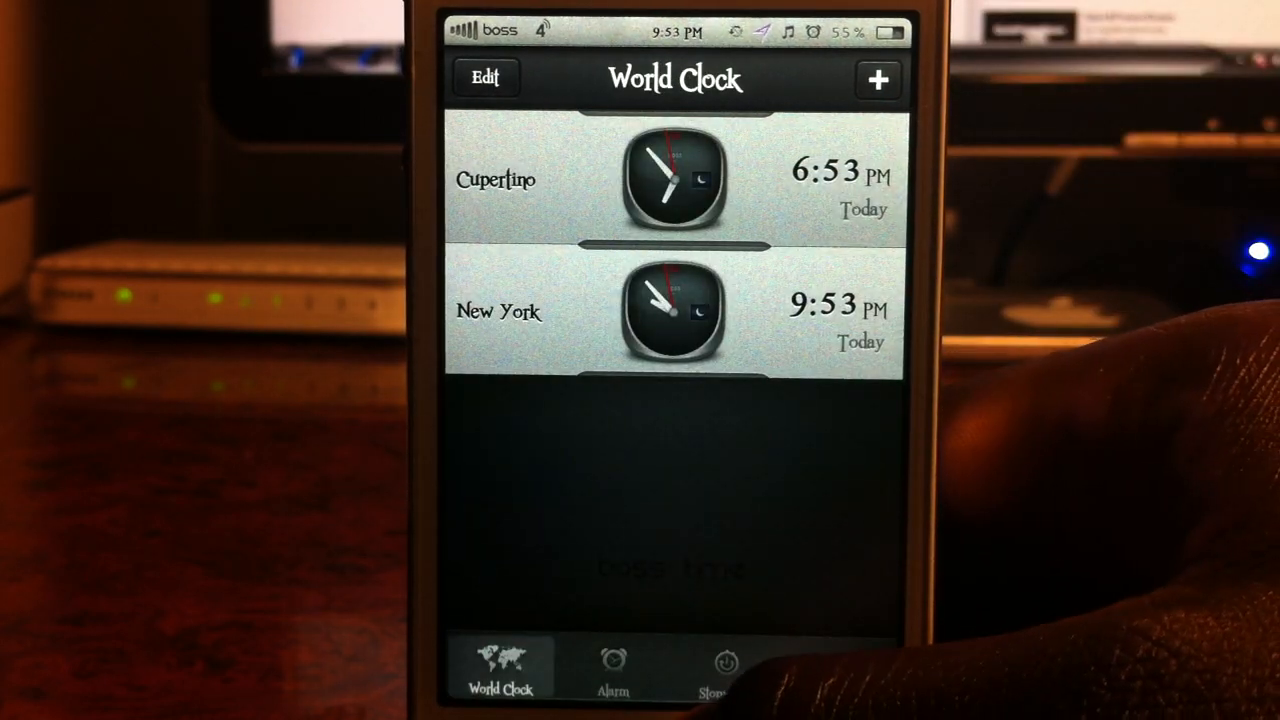
pyautogui.press('home')
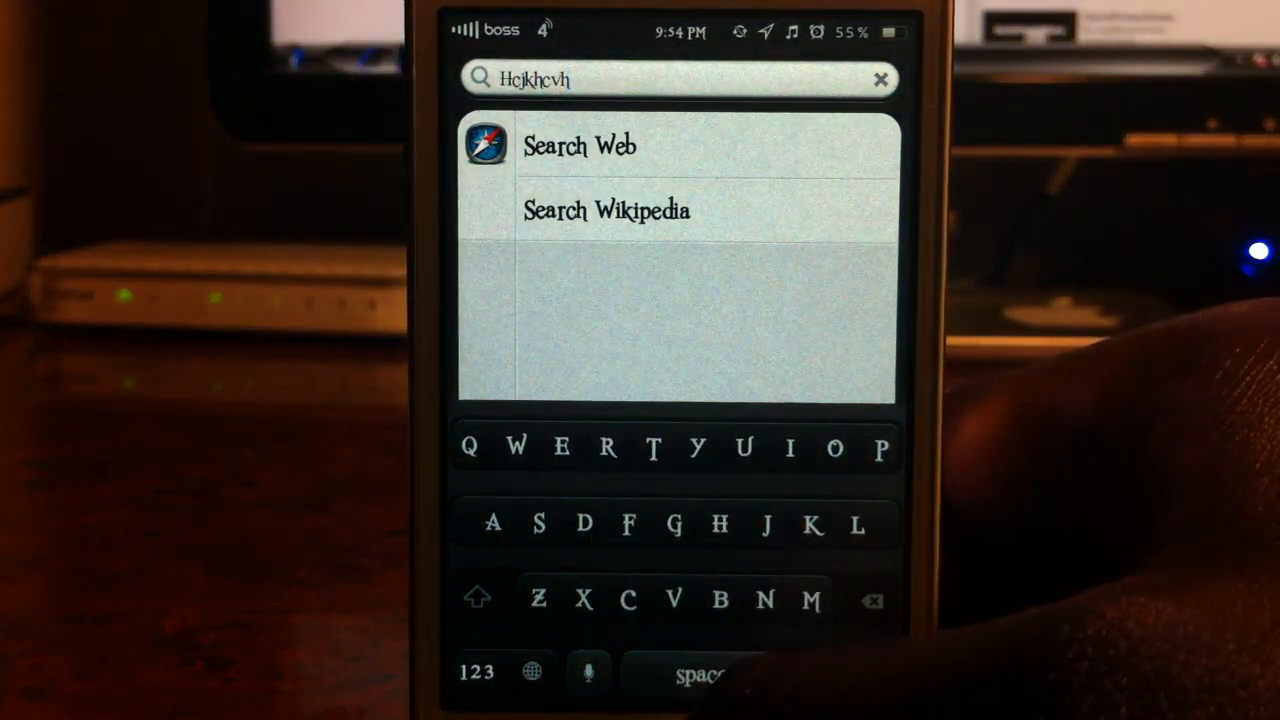
# Dismiss Spotlight and reach Settings listing tweaks such as Activator and Barrel.
pyautogui.press('home')
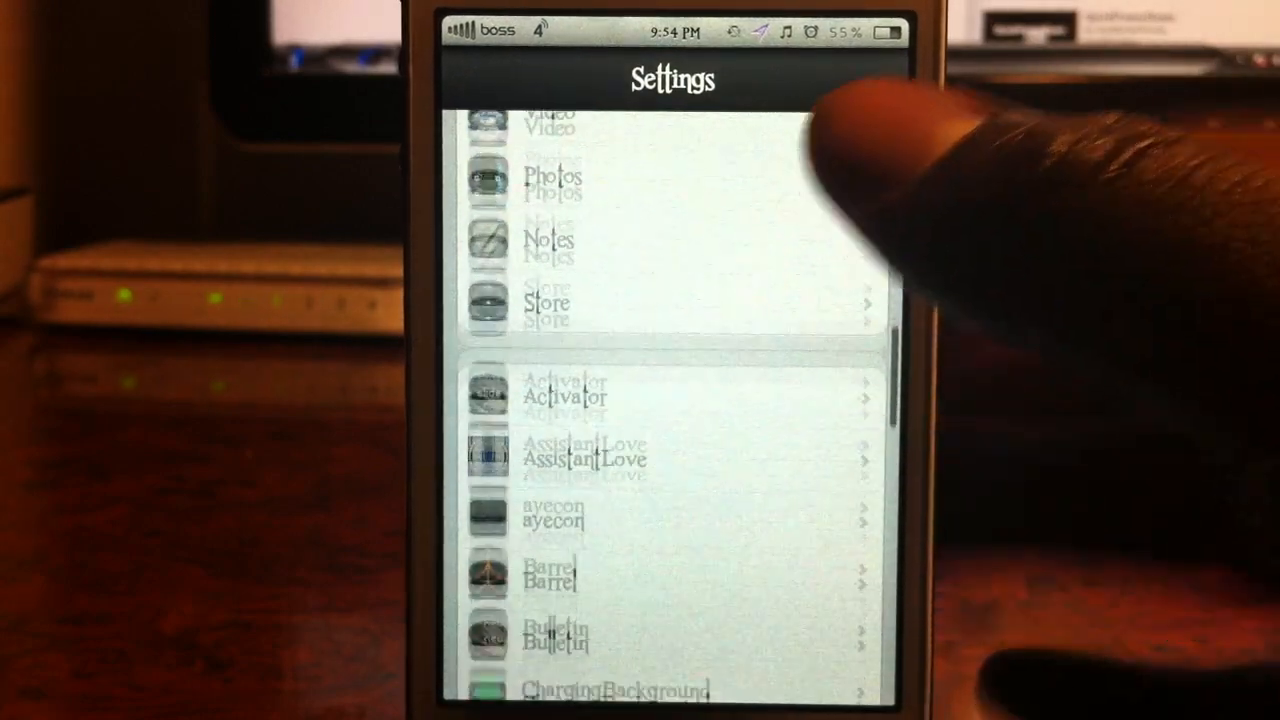
# Scroll the Settings list before leaving for the WinterBoard/SBSettings folder.
pyautogui.scroll(-3)
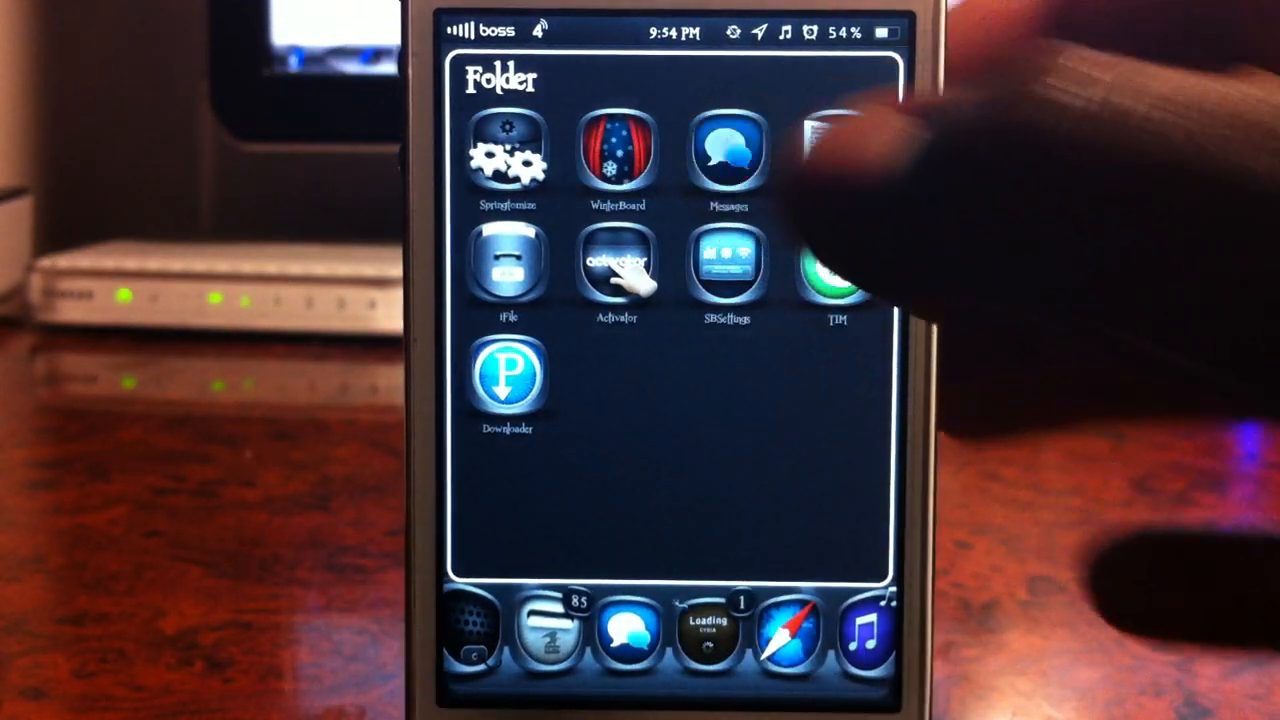
# Scroll the Messages list, view one conversation thread, and return home with the recent-apps bar.
pyautogui.click(727, 155)
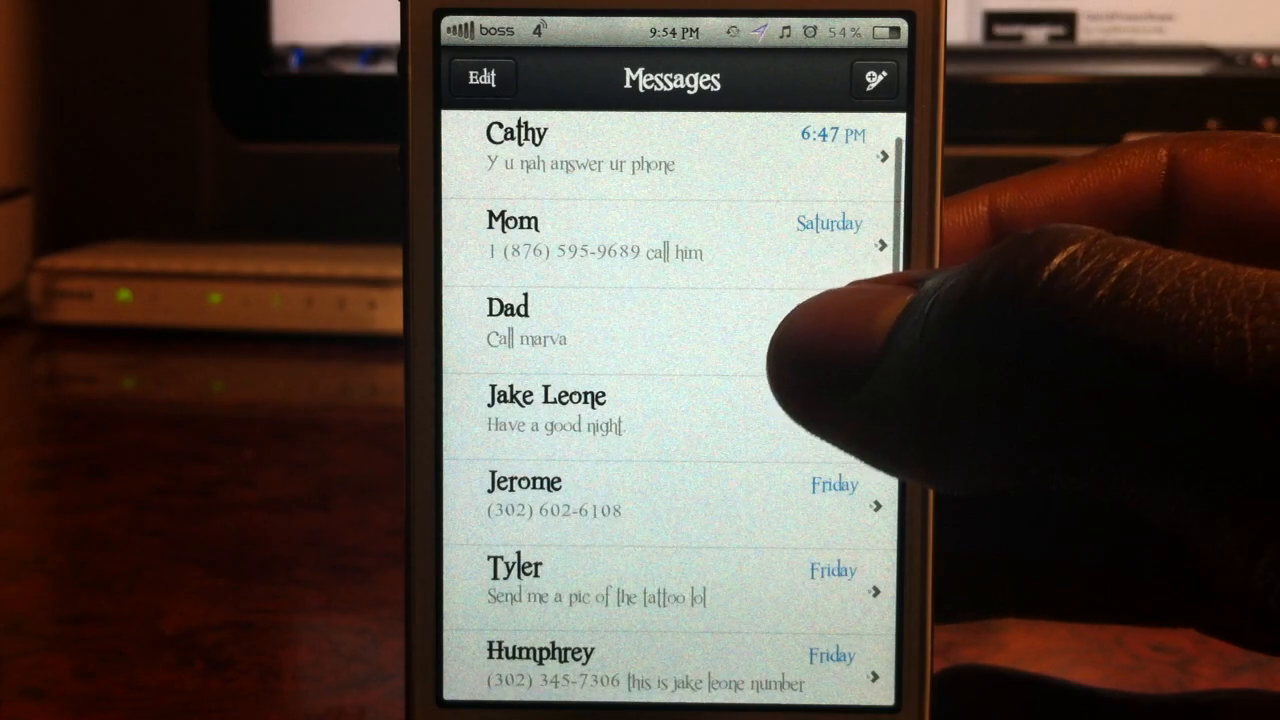
pyautogui.scroll(-3)
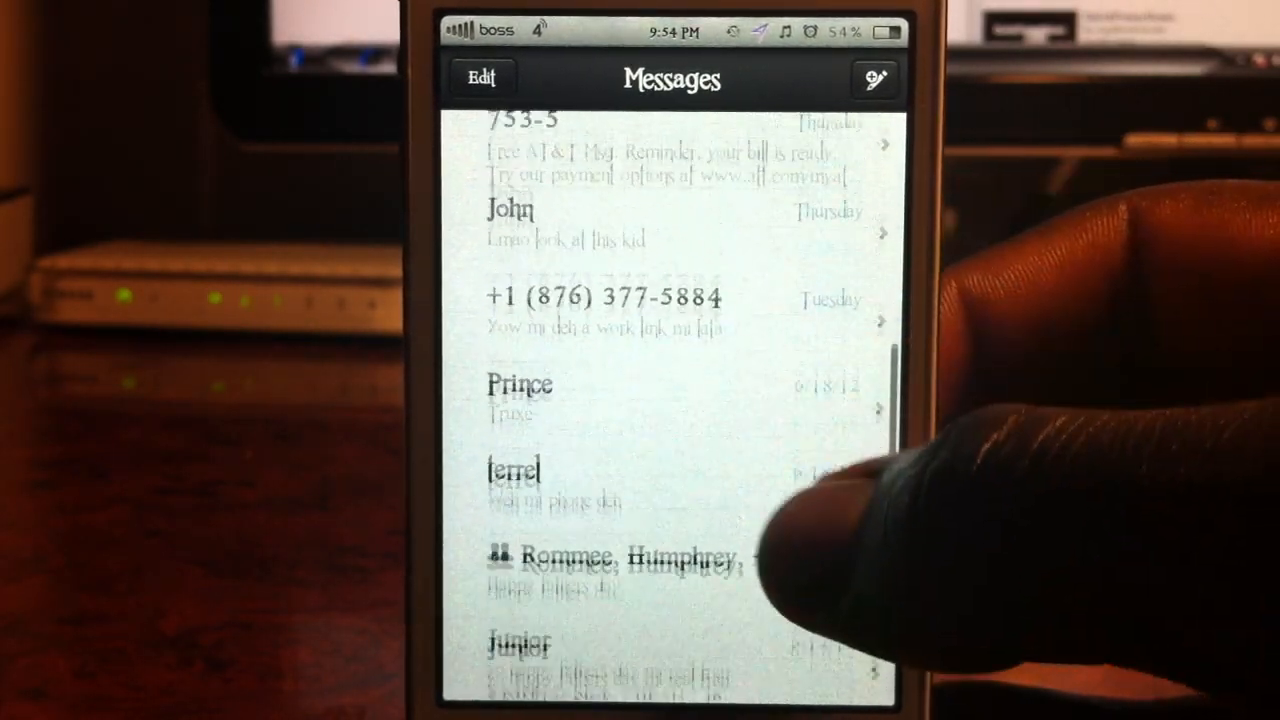
pyautogui.click(519, 395)
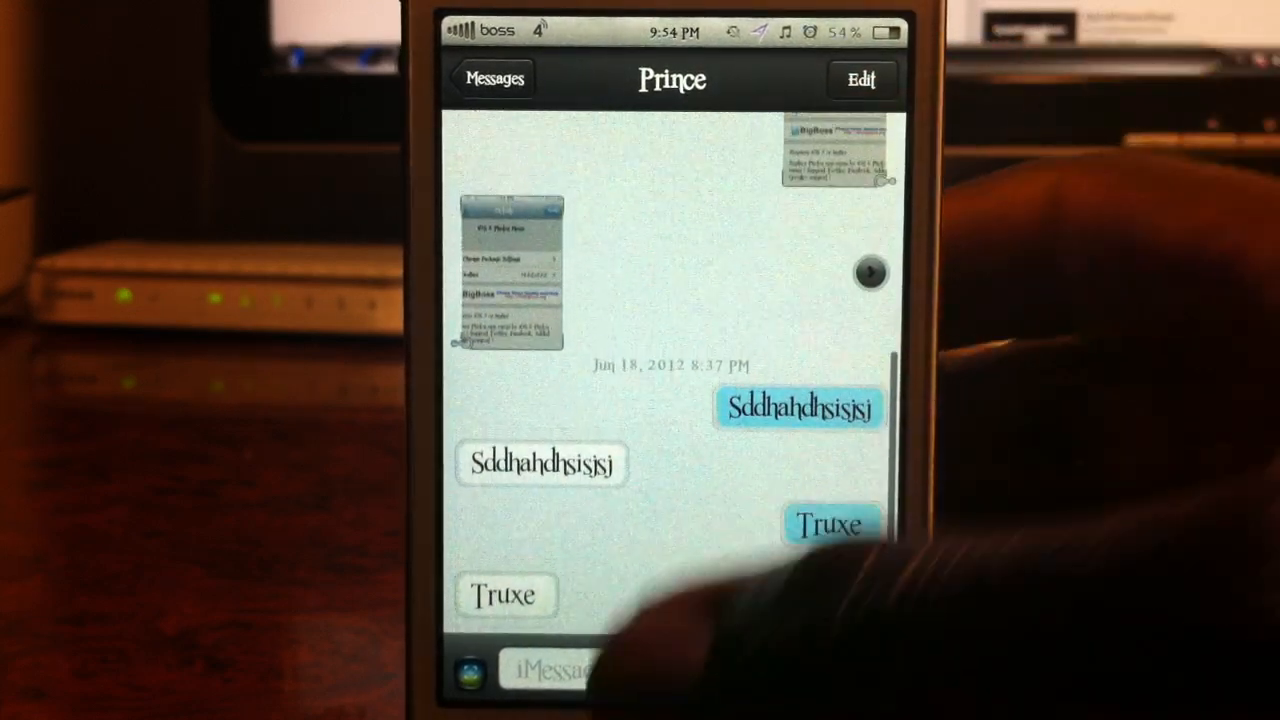
pyautogui.scroll(-3)
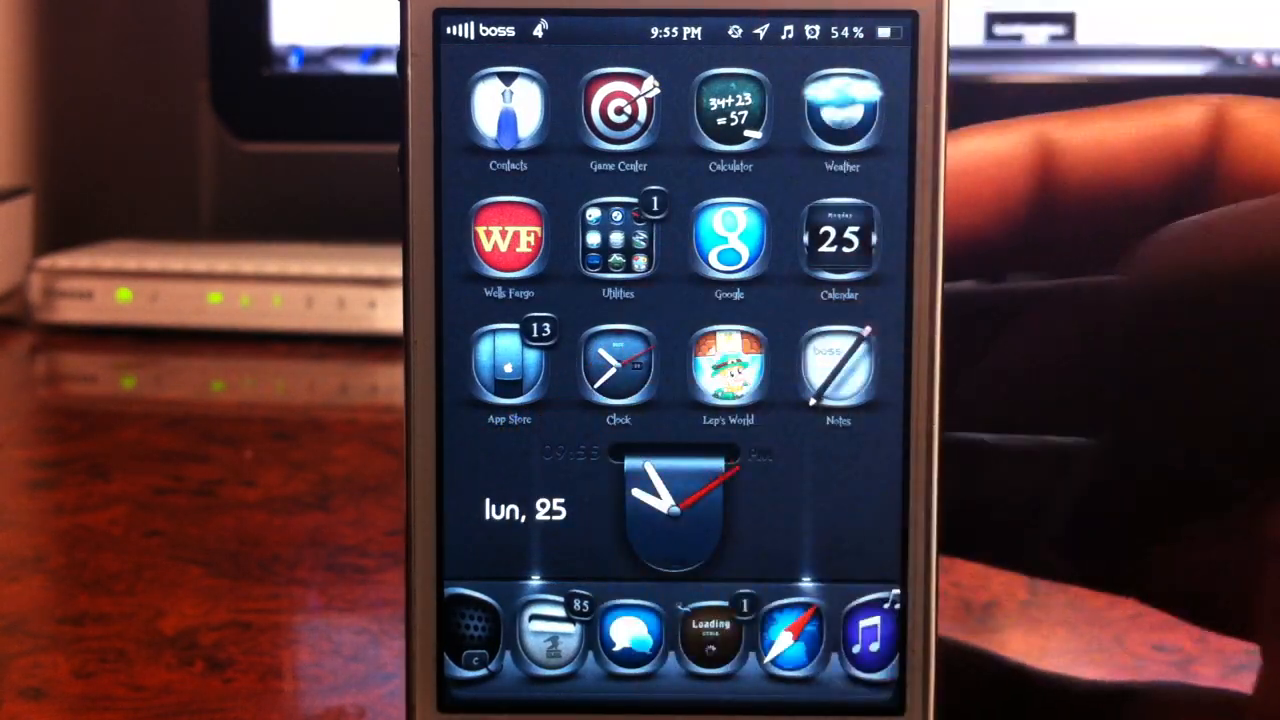
pyautogui.scroll(3)
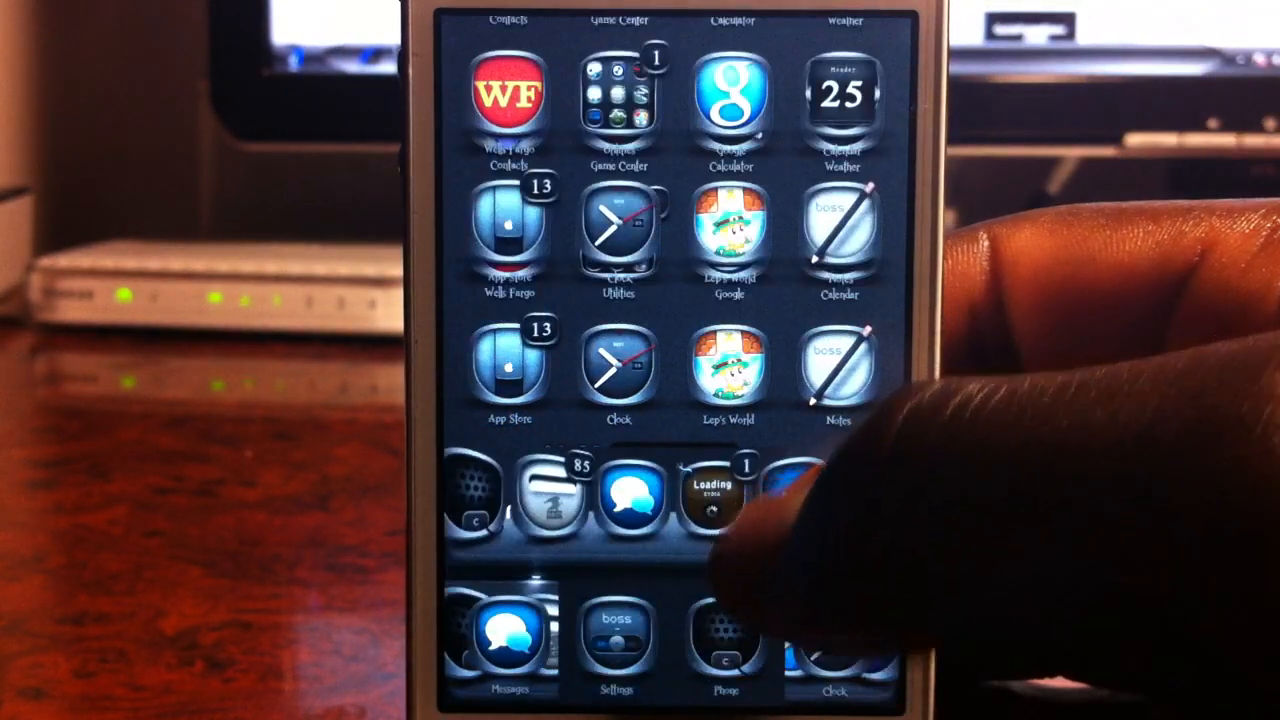